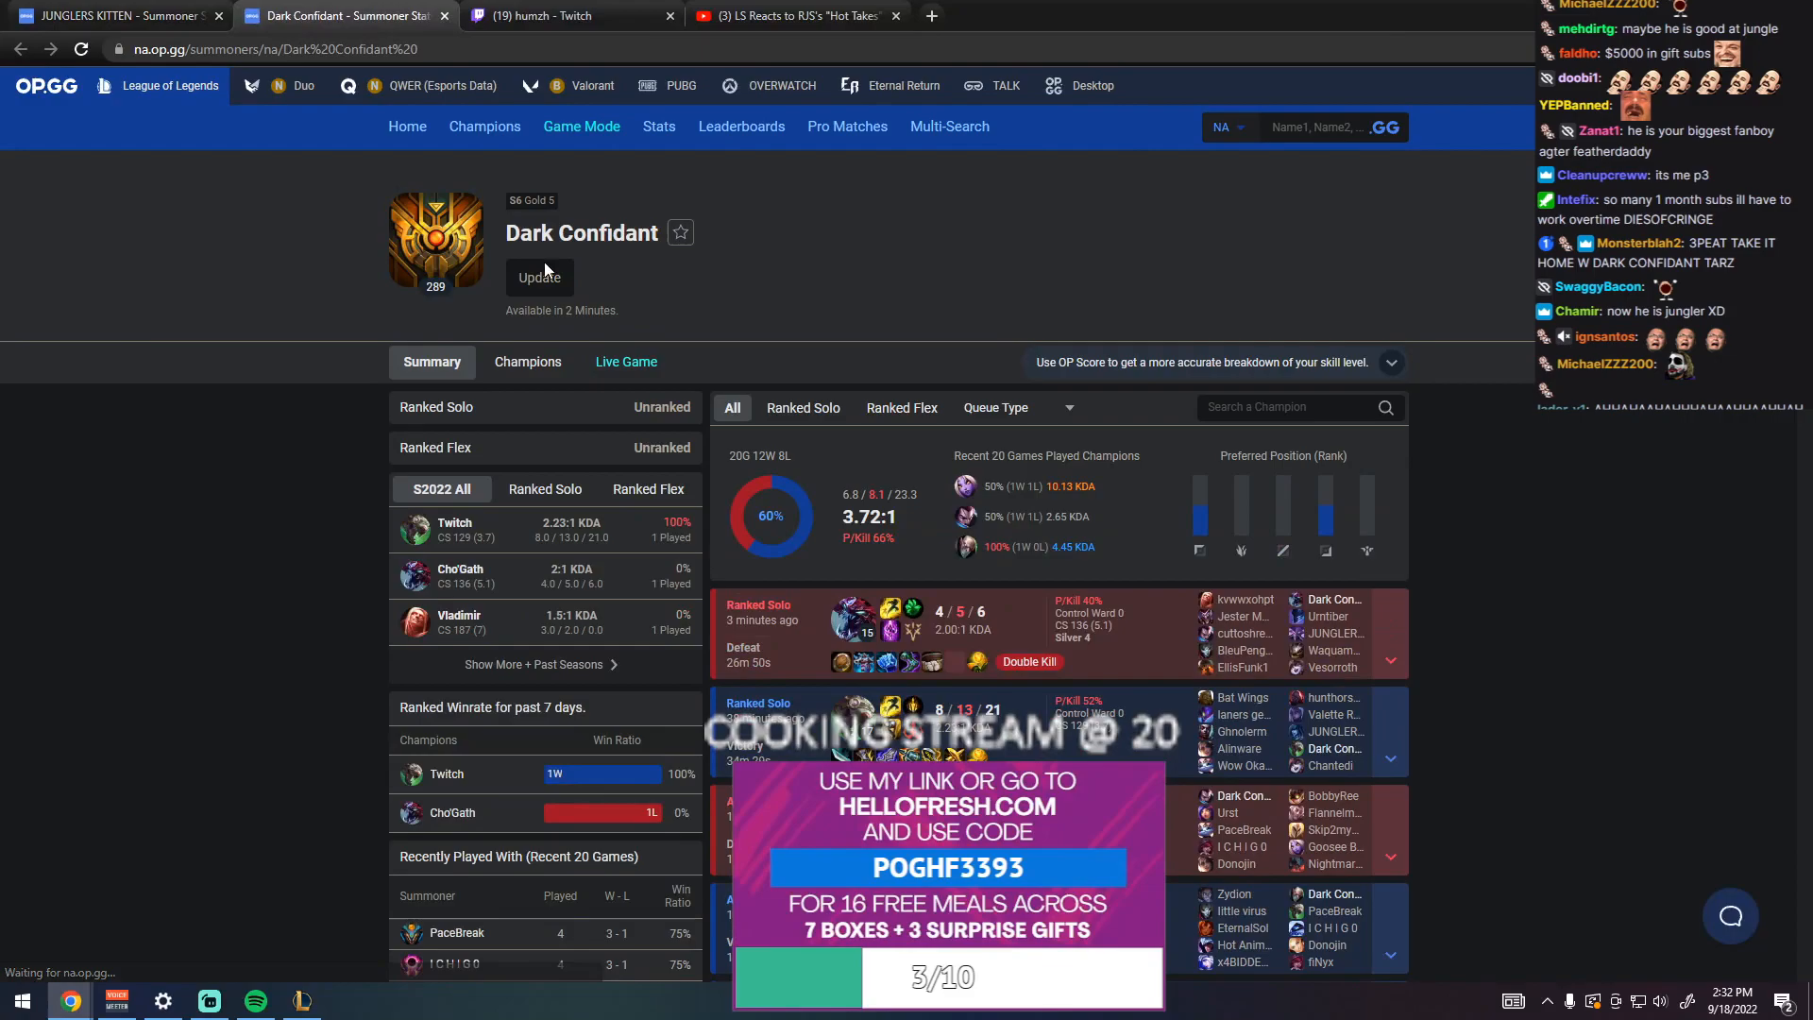
- Refresh Dark Confidant's OP.GG profile and return to the League ban phase
click(803, 408)
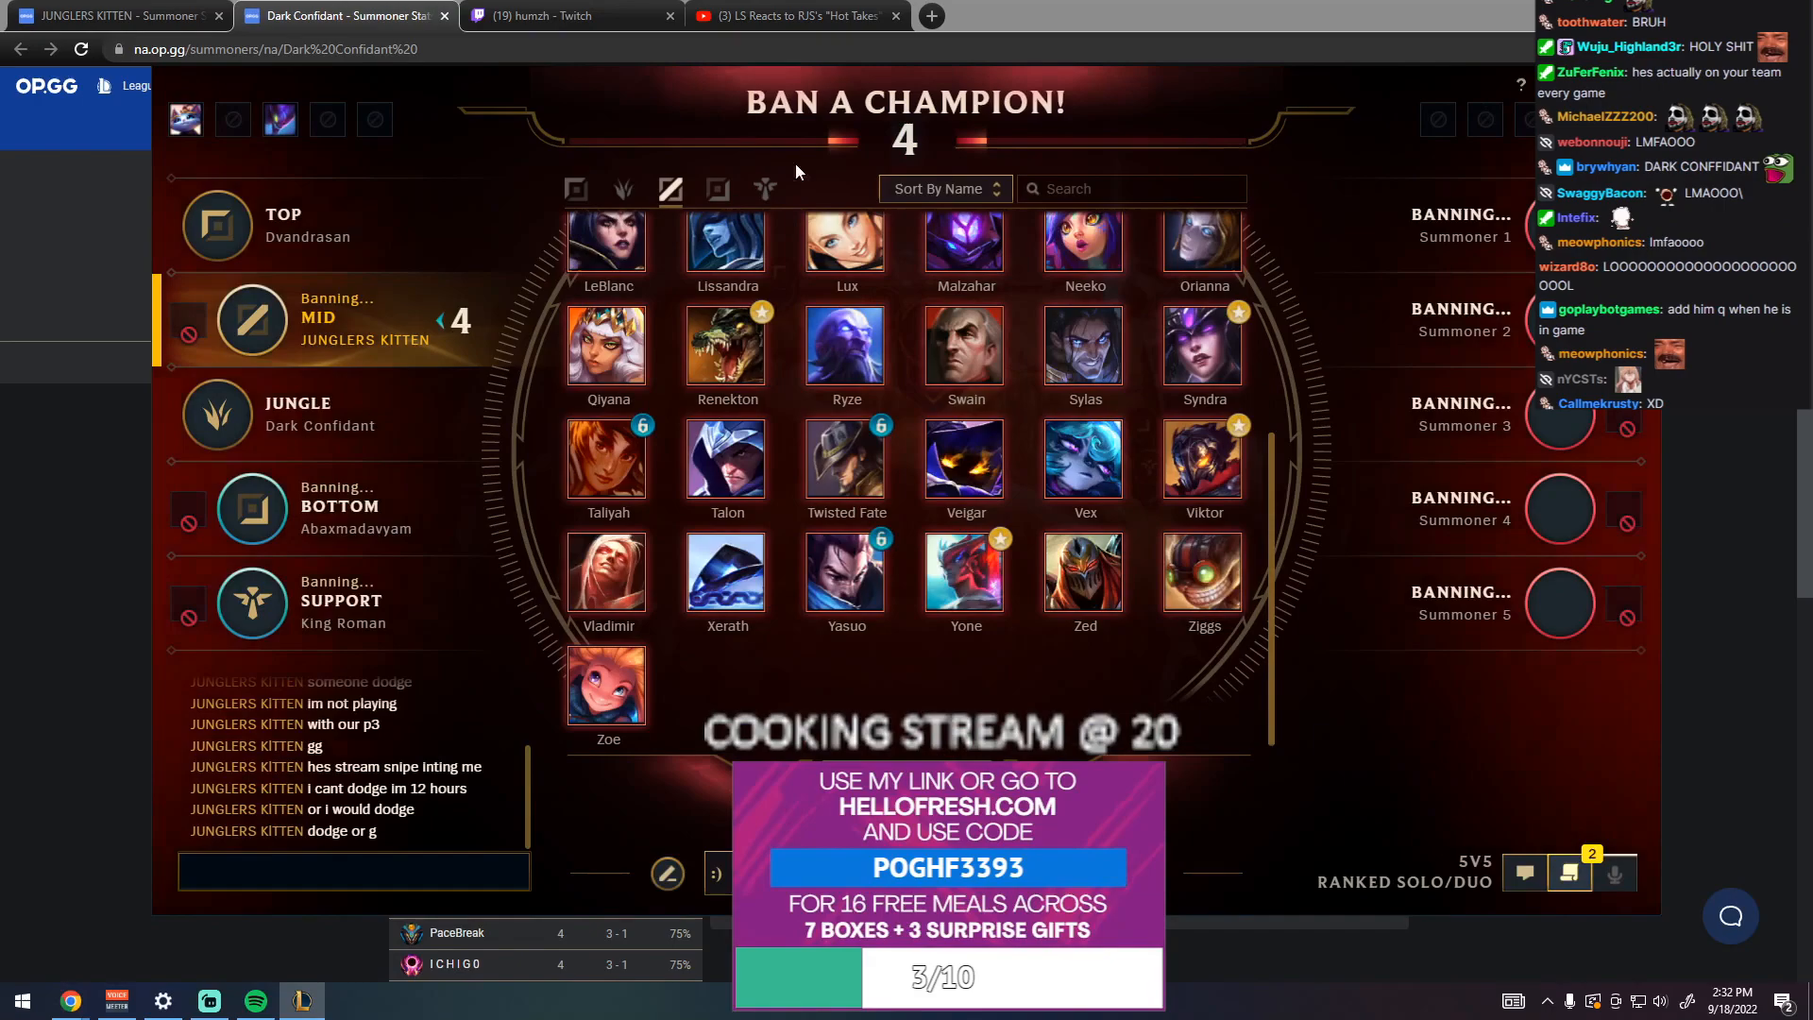
click(359, 15)
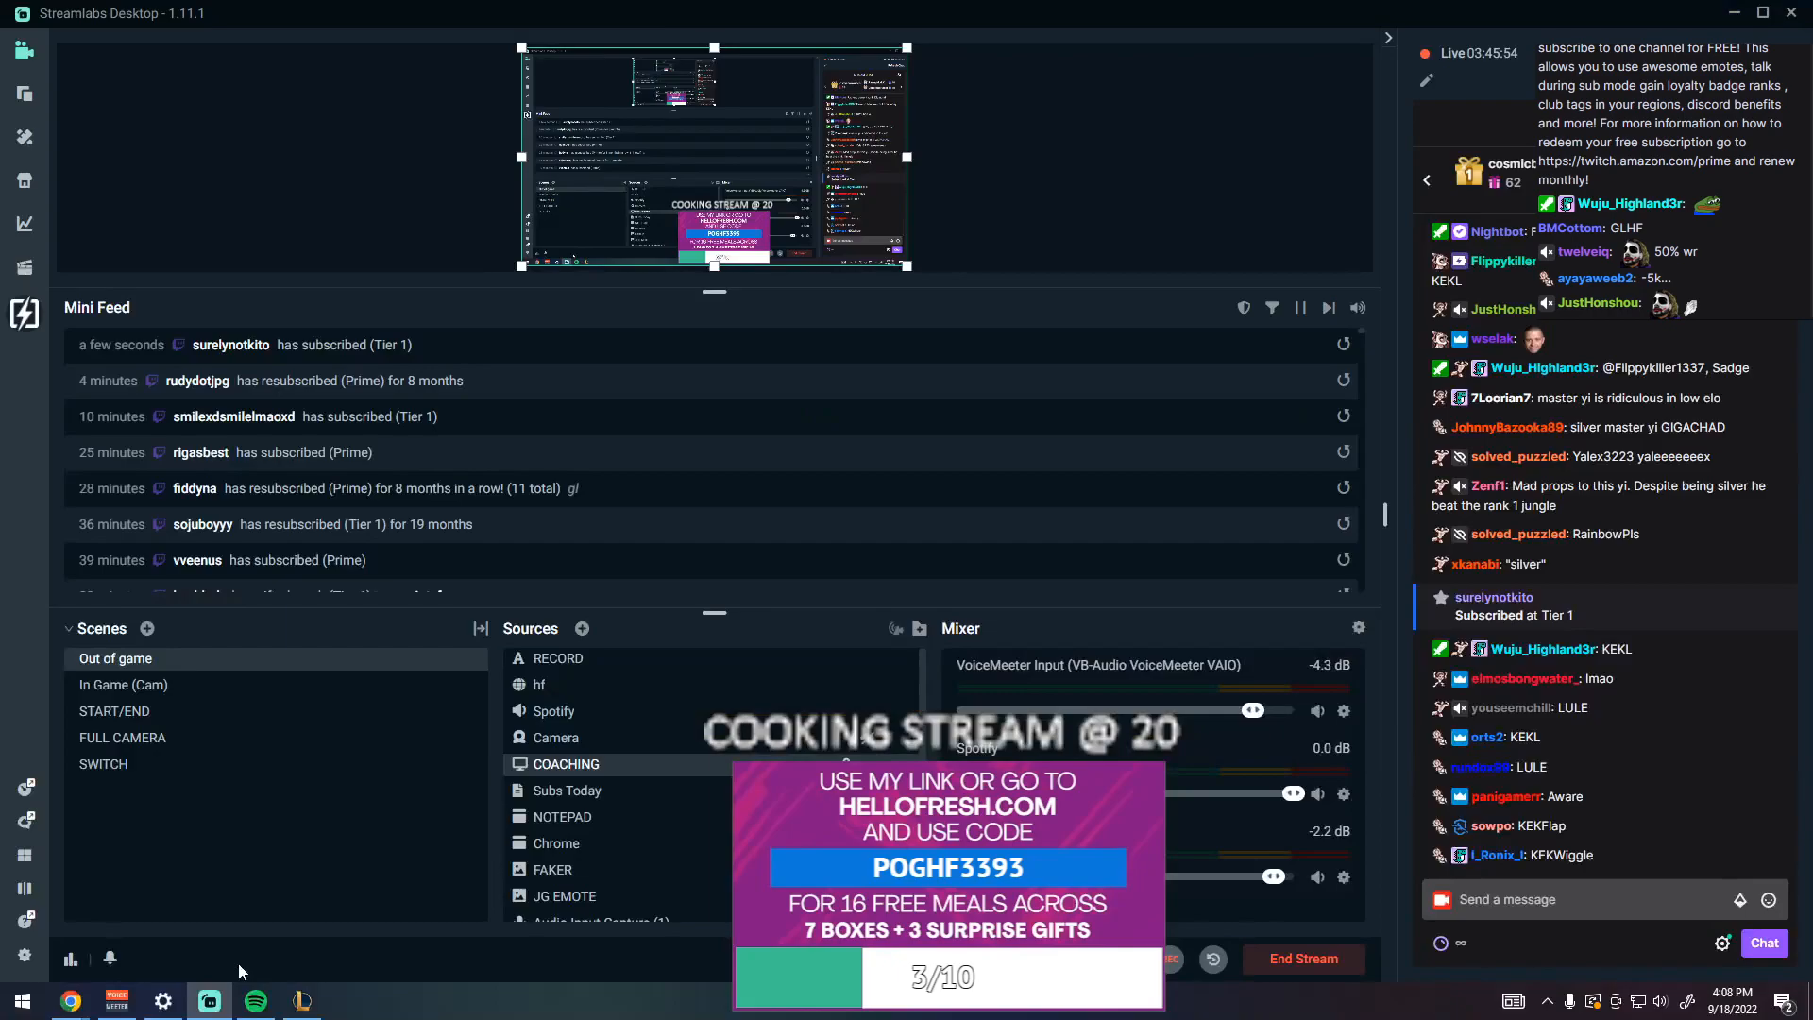
- Bring up JUNGLERS KITTEN's OP.GG profile and review the recent ranked solo matches
click(72, 1002)
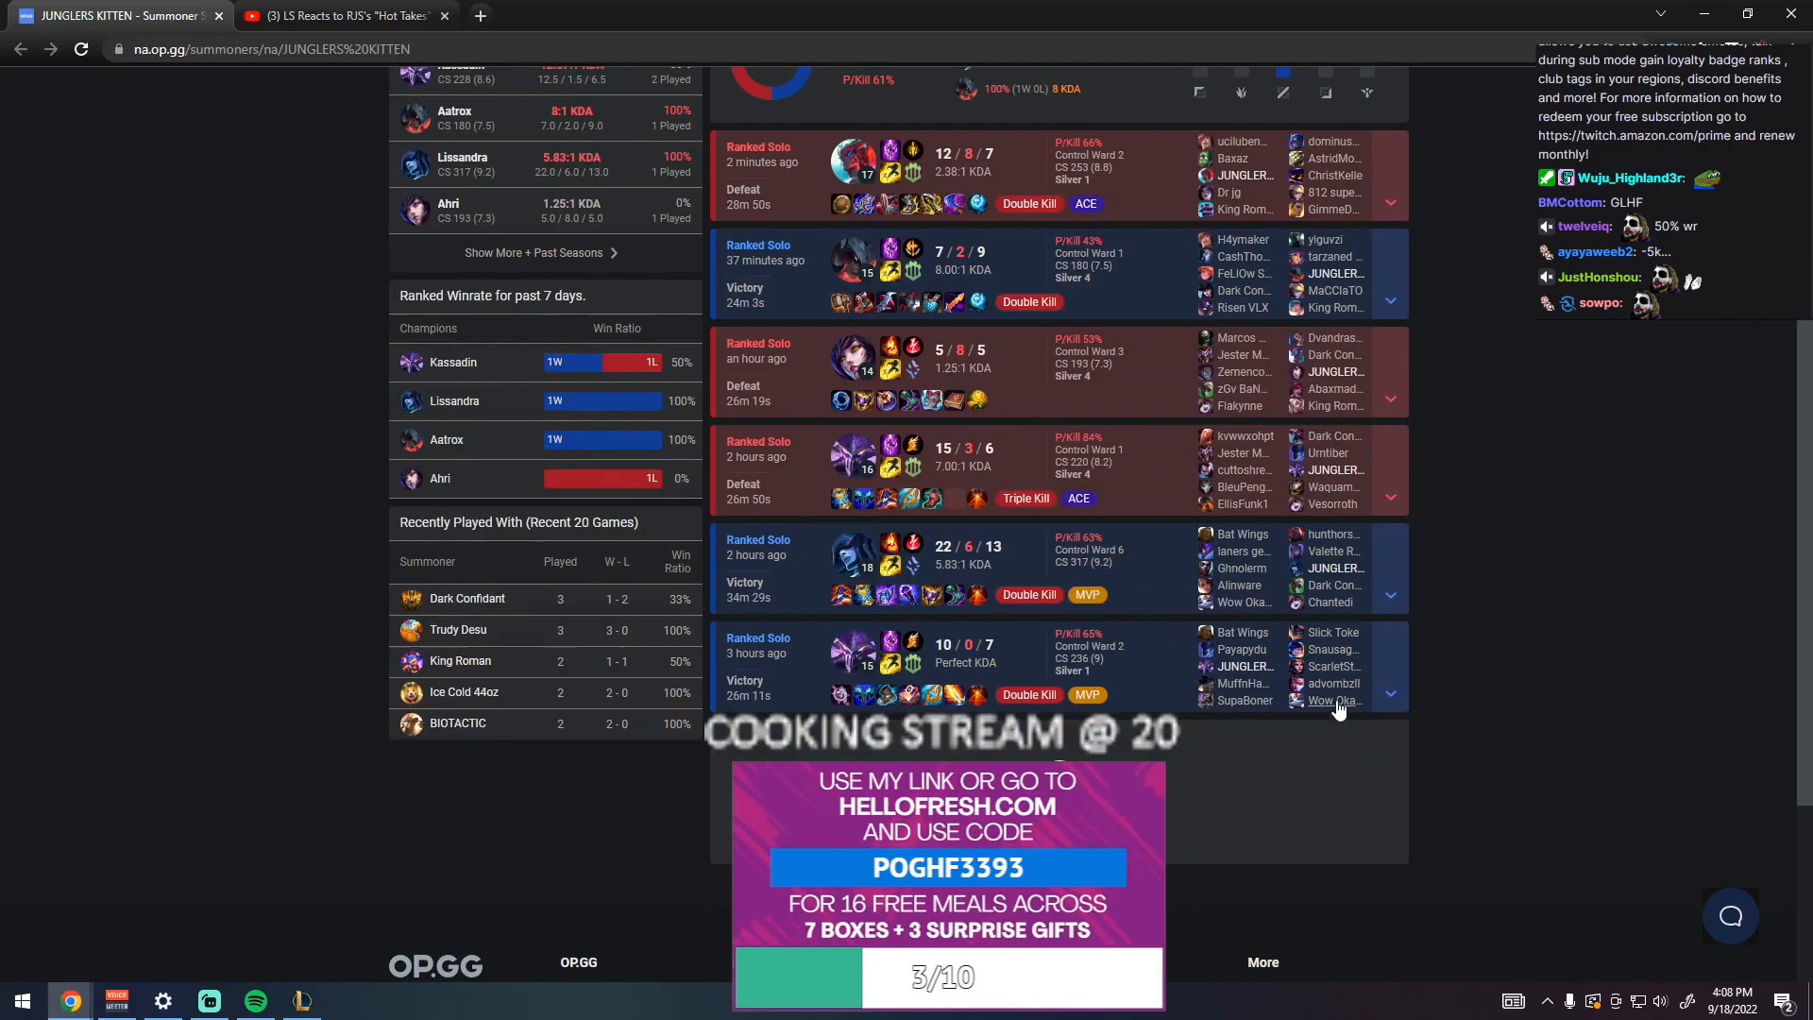